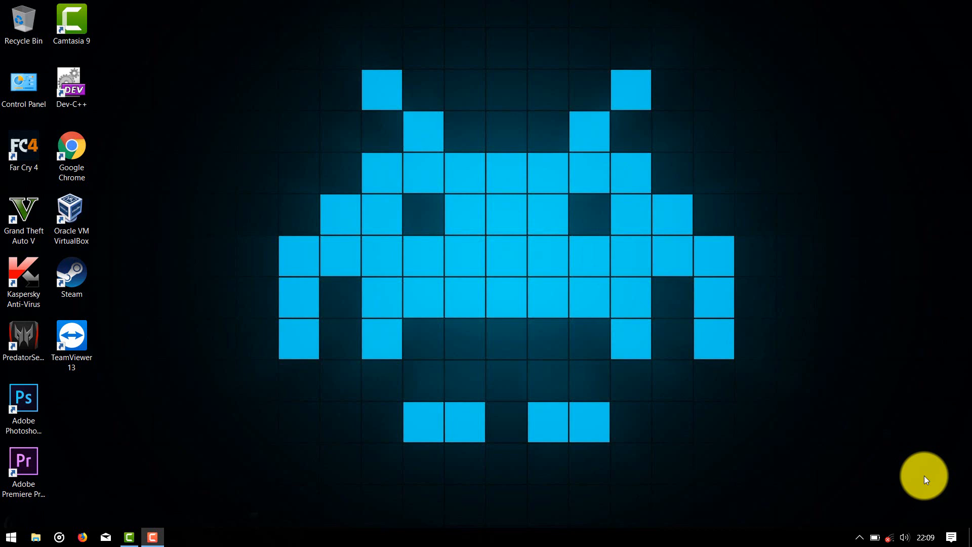
mouse_move(344, 103)
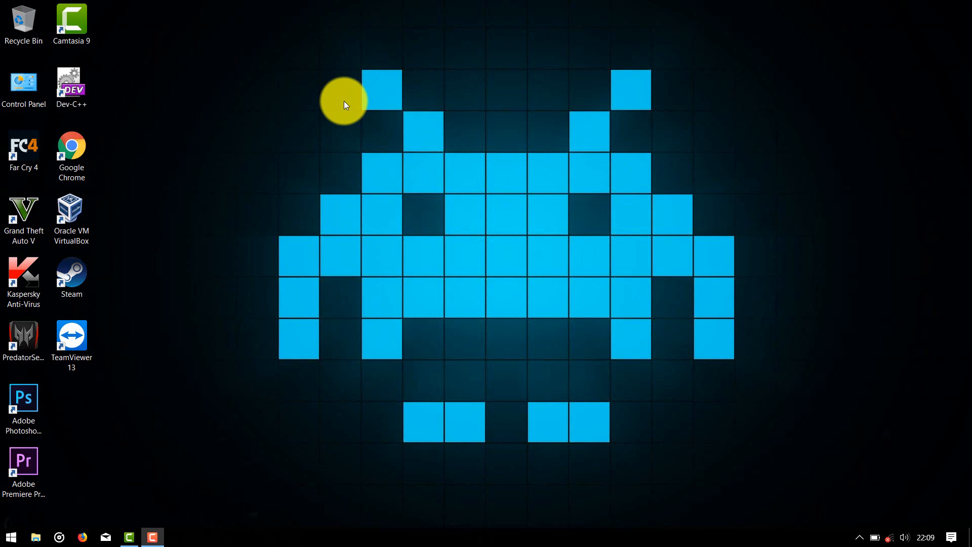
mouse_move(183, 110)
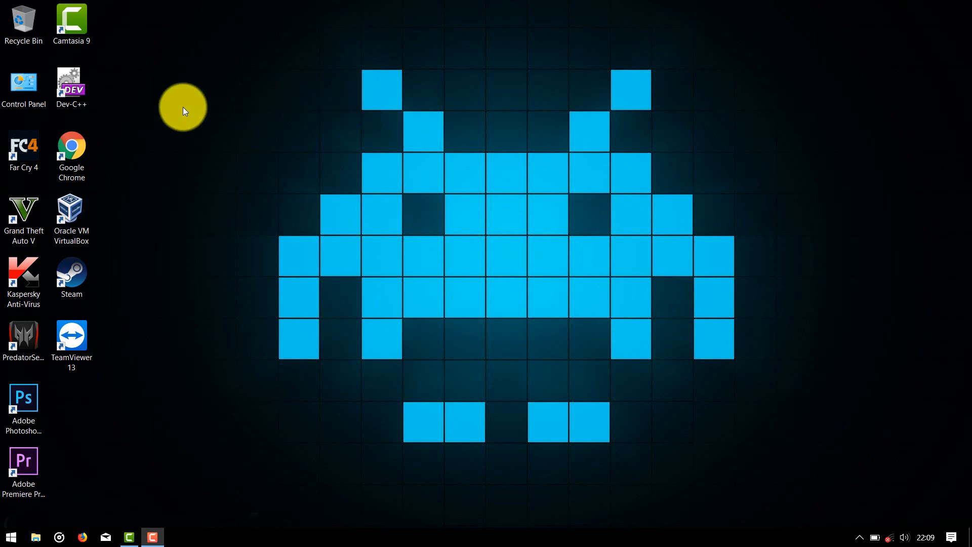
mouse_move(96, 263)
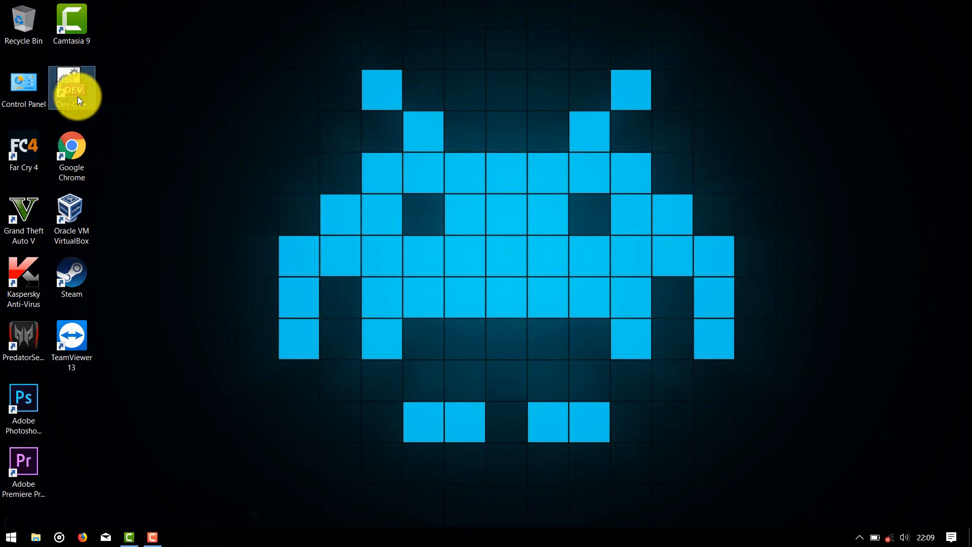
Launch Dev-C++ from its desktop shortcut.
double_click(71, 88)
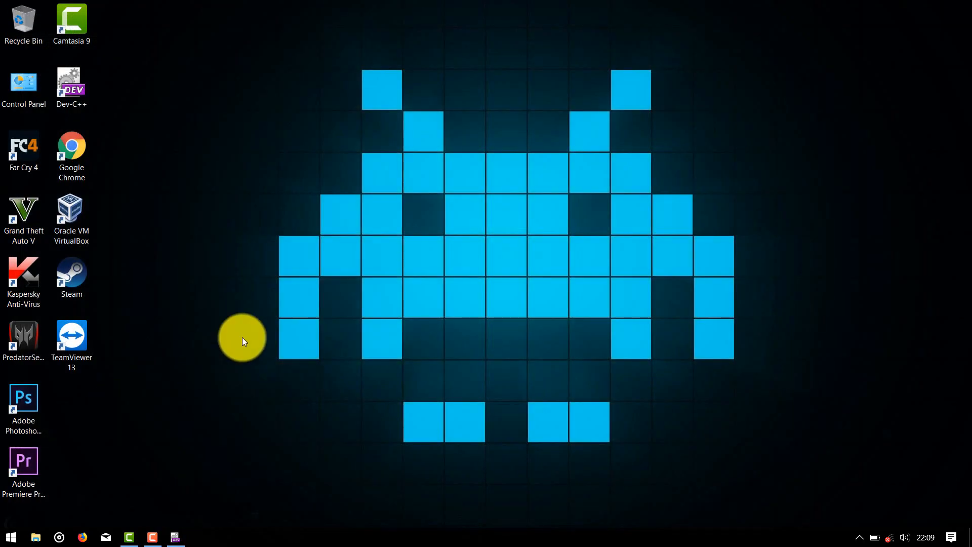
Open services.msc via Run and view Delivery Optimization and Device Setup Manager details.
key("Win+r")
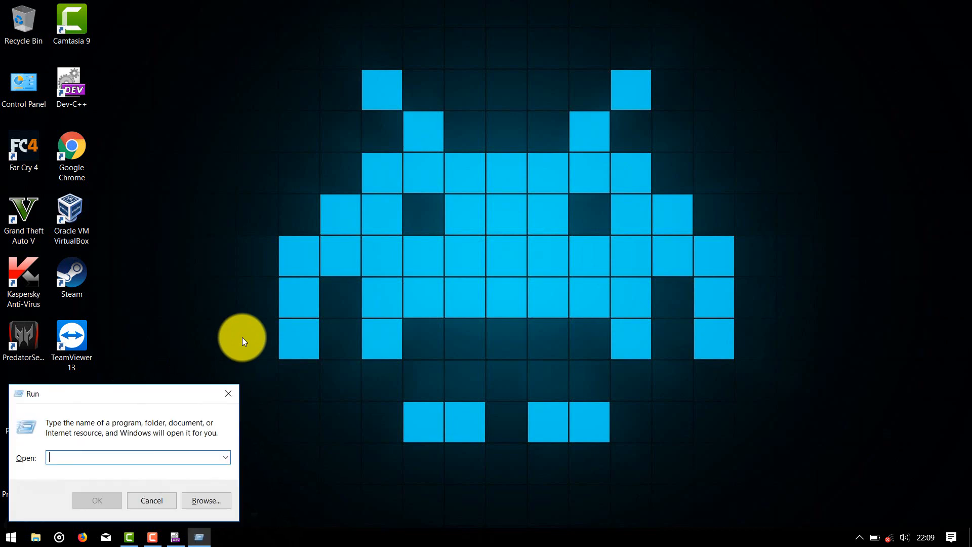
type("services.msc")
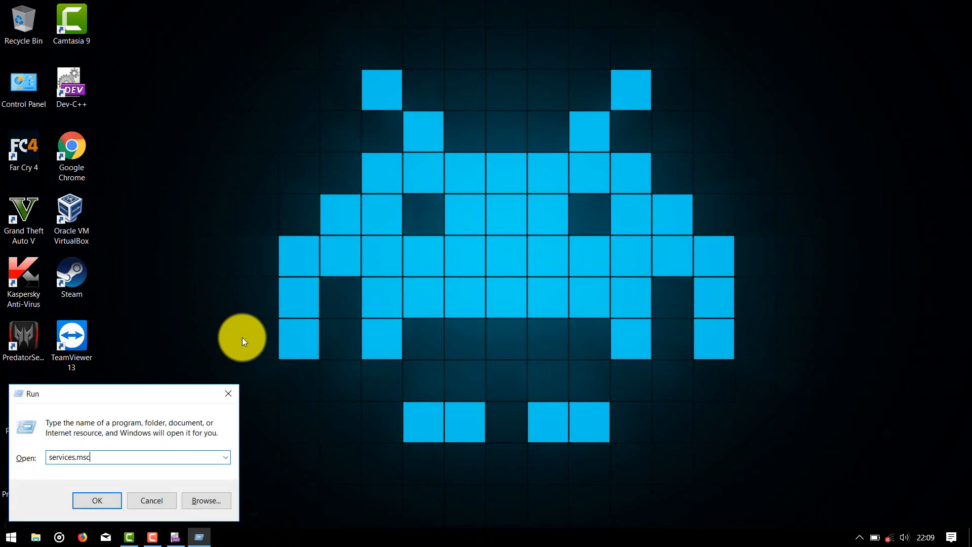
left_click(97, 500)
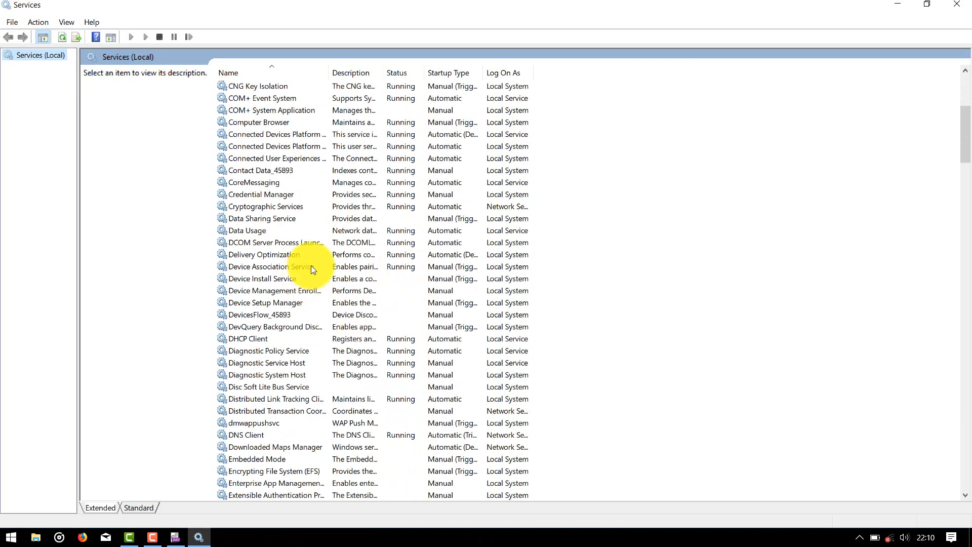
left_click(263, 254)
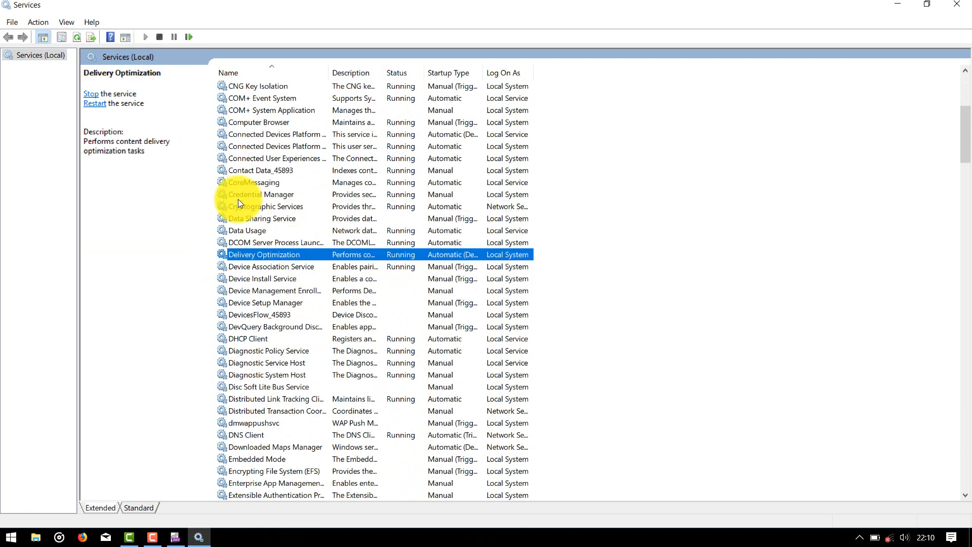
left_click(266, 303)
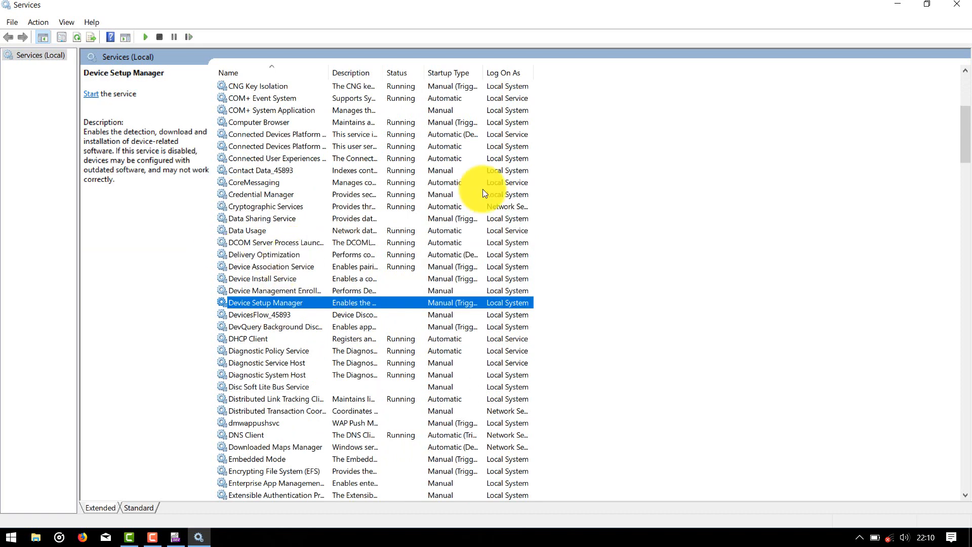
left_click(260, 314)
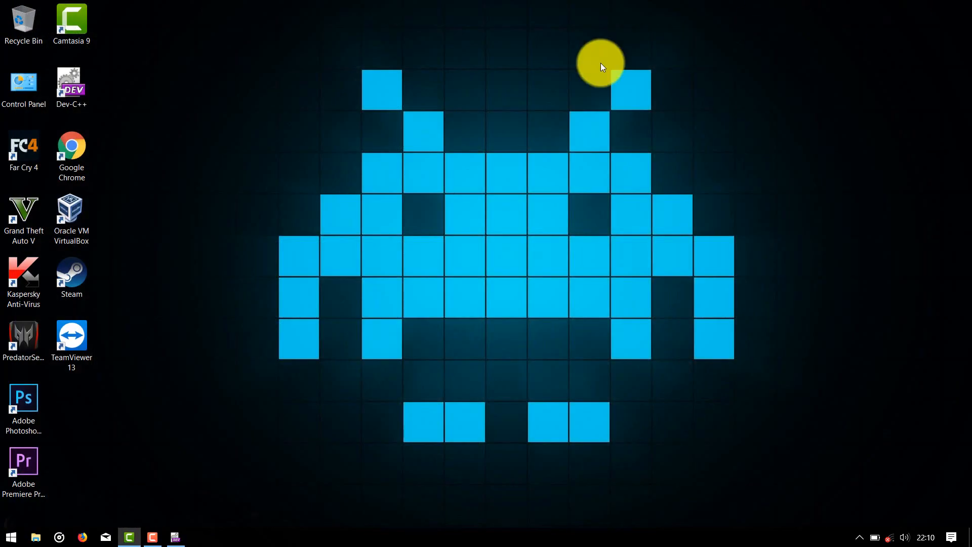
mouse_move(529, 85)
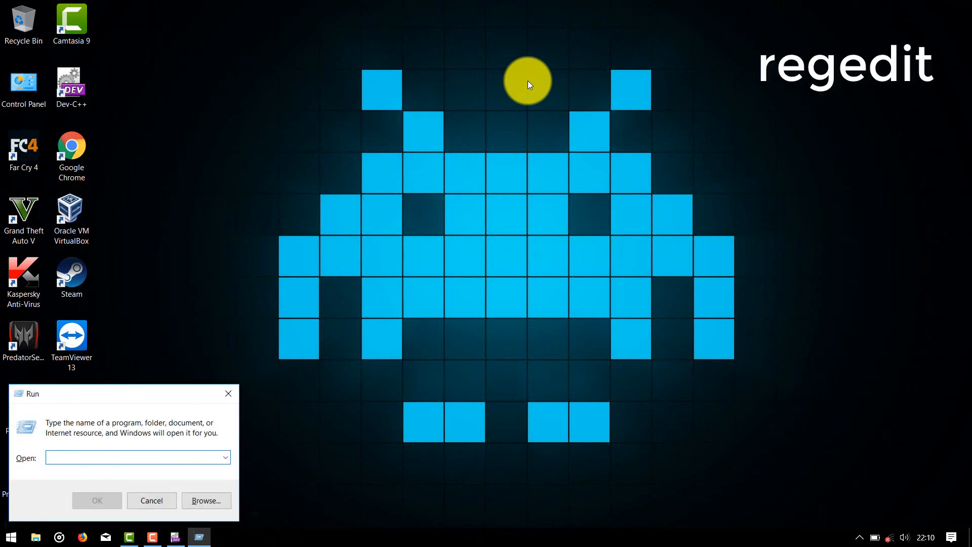
Run regedit to start the Registry Editor.
type("regedit")
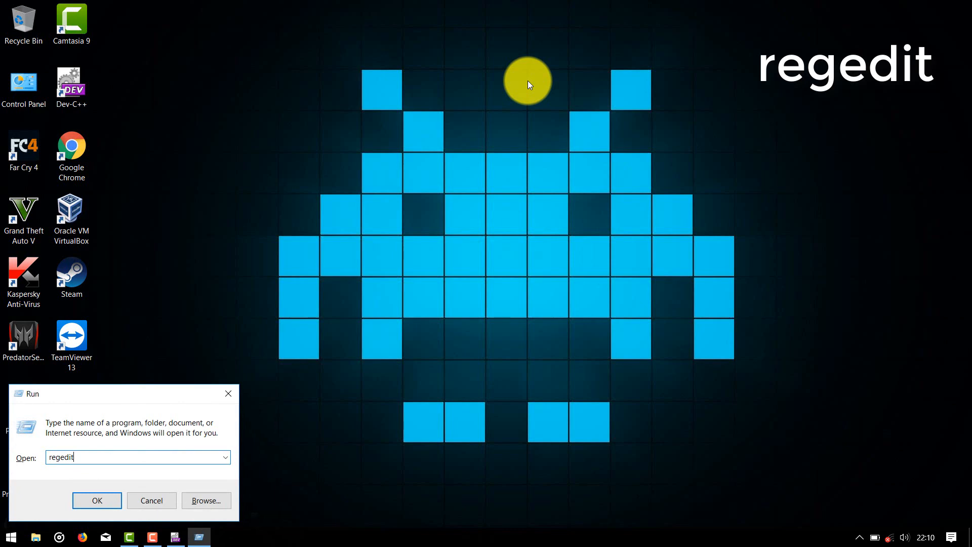
left_click(97, 500)
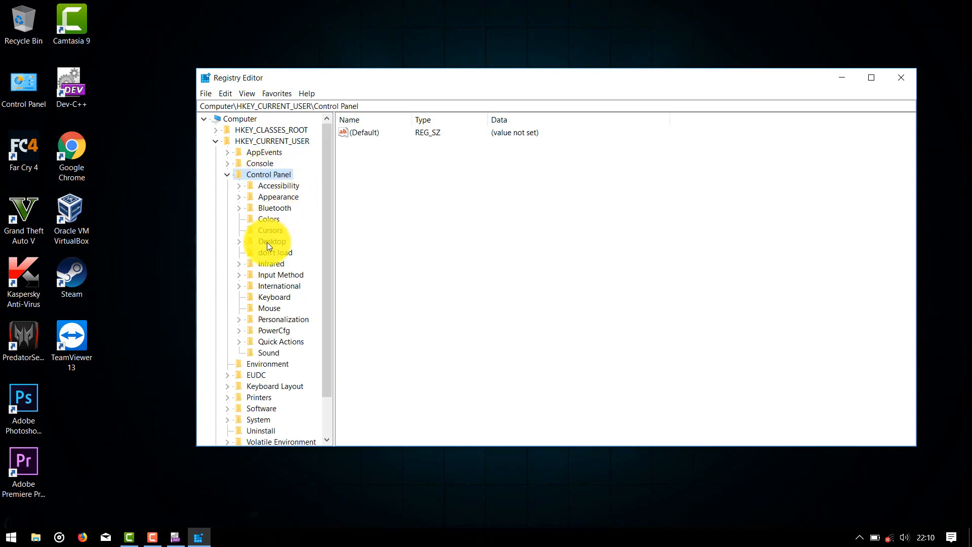
Show the Control Panel\Desktop key's values and select Win8DpiScaling.
left_click(271, 241)
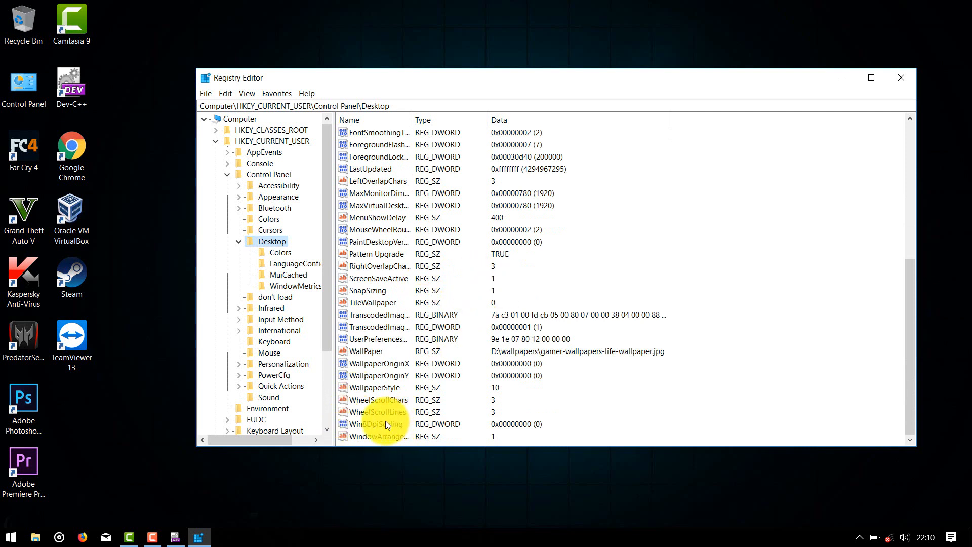
left_click(376, 424)
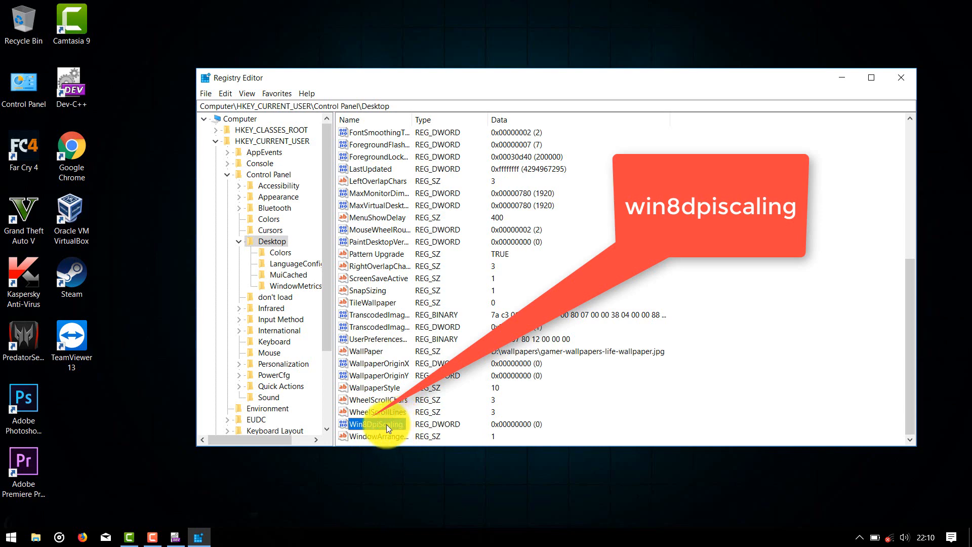
Change Win8DpiScaling's value data from 0 to 1.
right_click(373, 423)
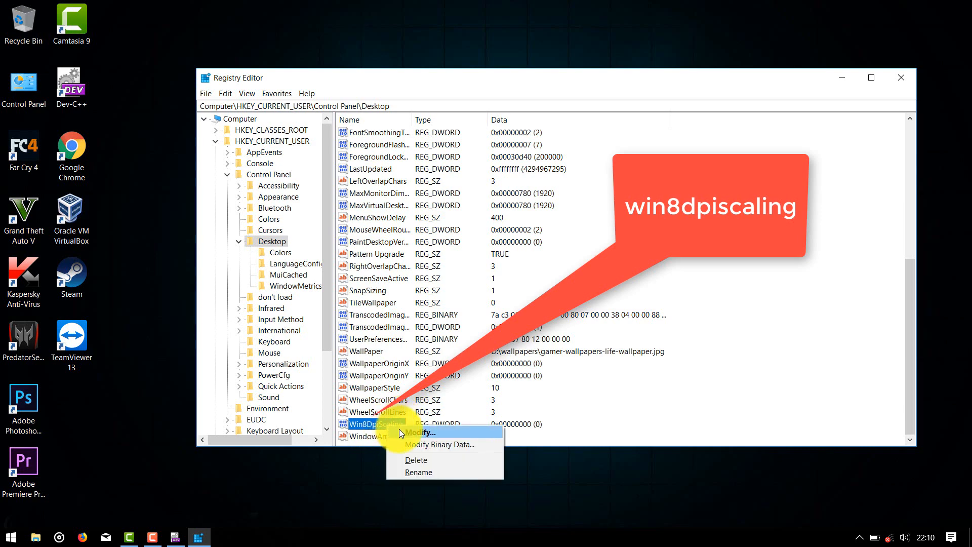
left_click(422, 432)
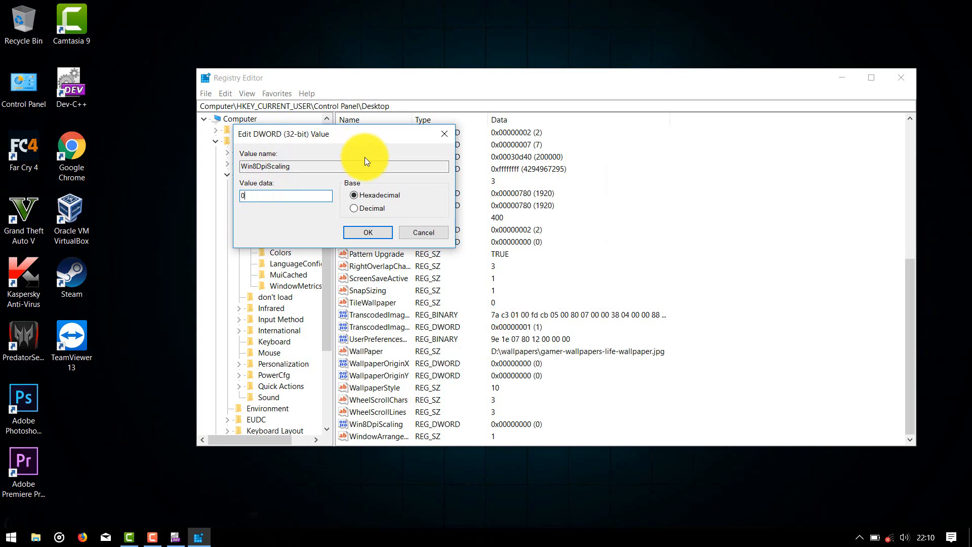
left_click(285, 196)
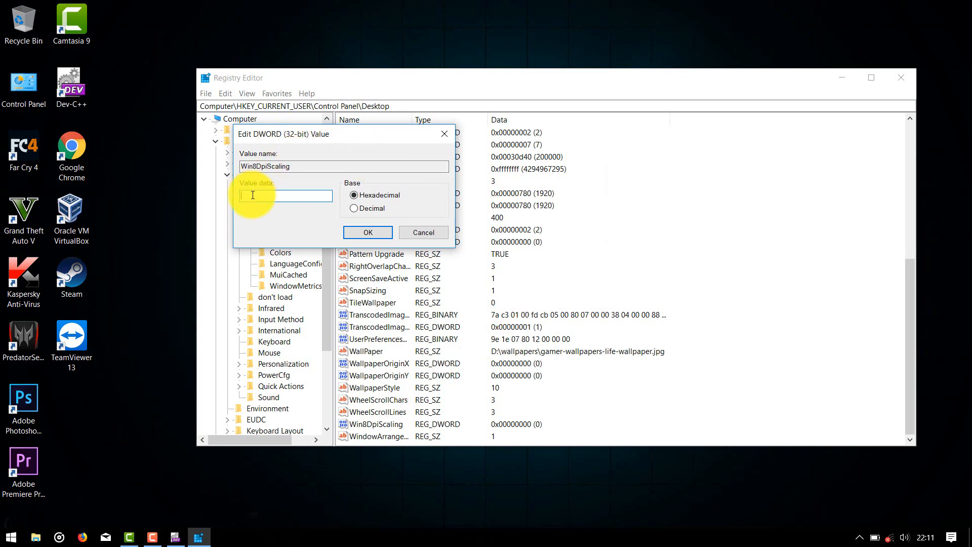
type("1")
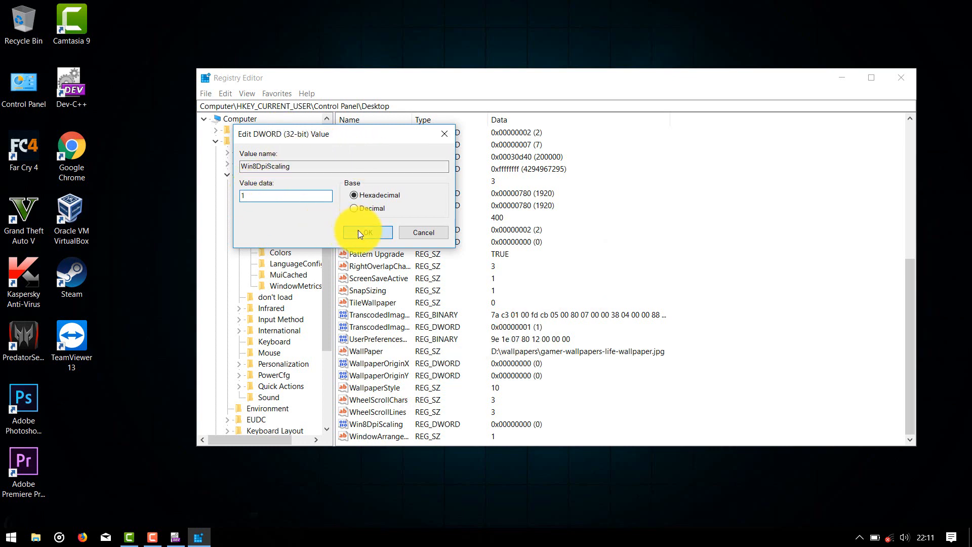
left_click(366, 232)
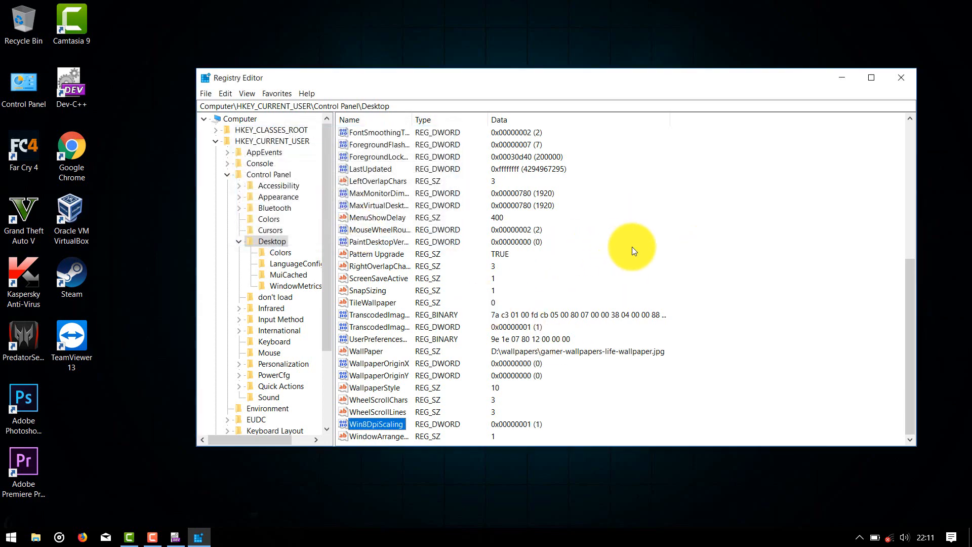
mouse_move(710, 241)
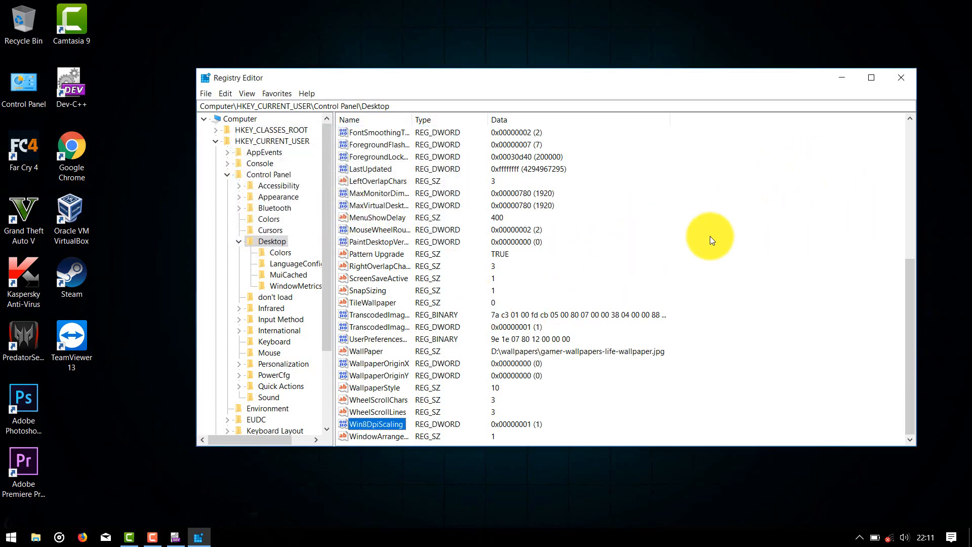
Create a DWORD (32-bit) value named LogPixels under Control Panel\Desktop.
right_click(710, 235)
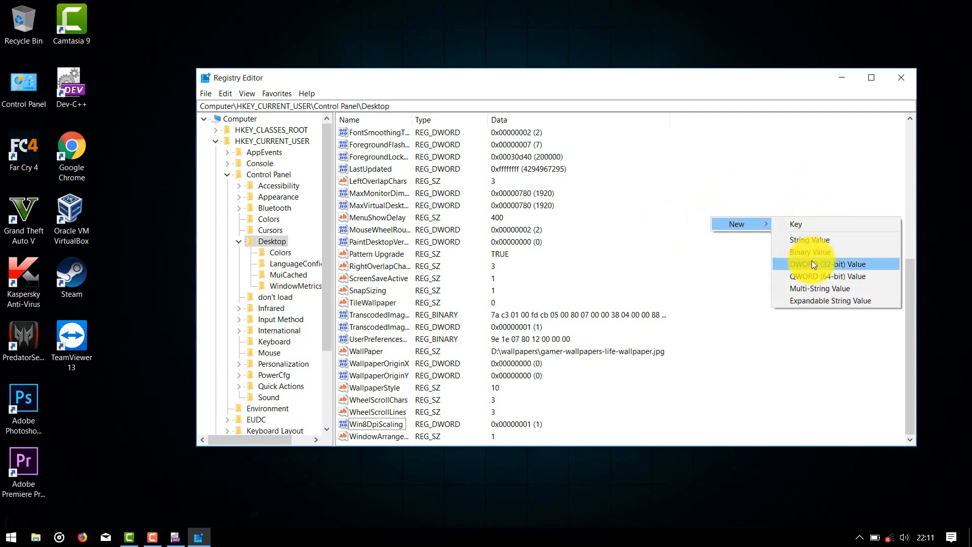
left_click(819, 263)
type("Log")
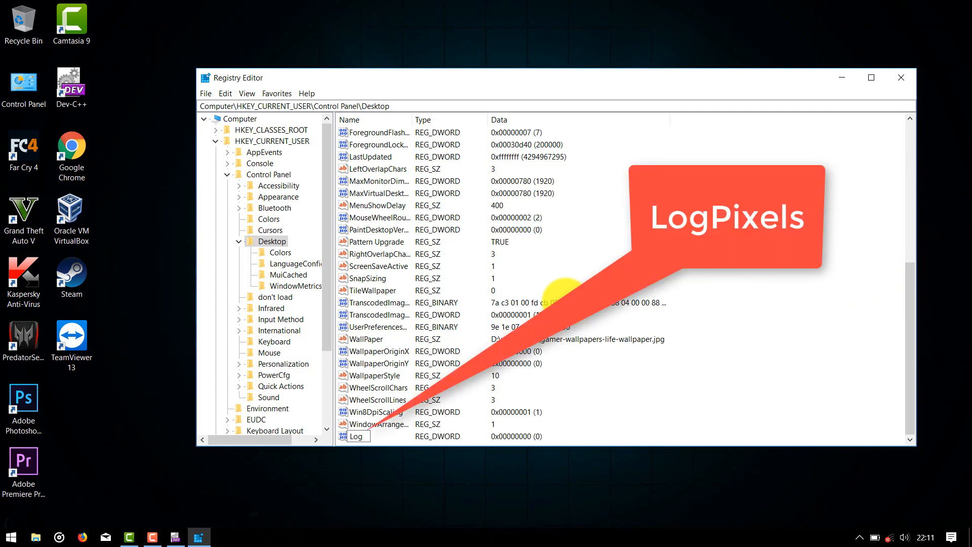
type("Pixels")
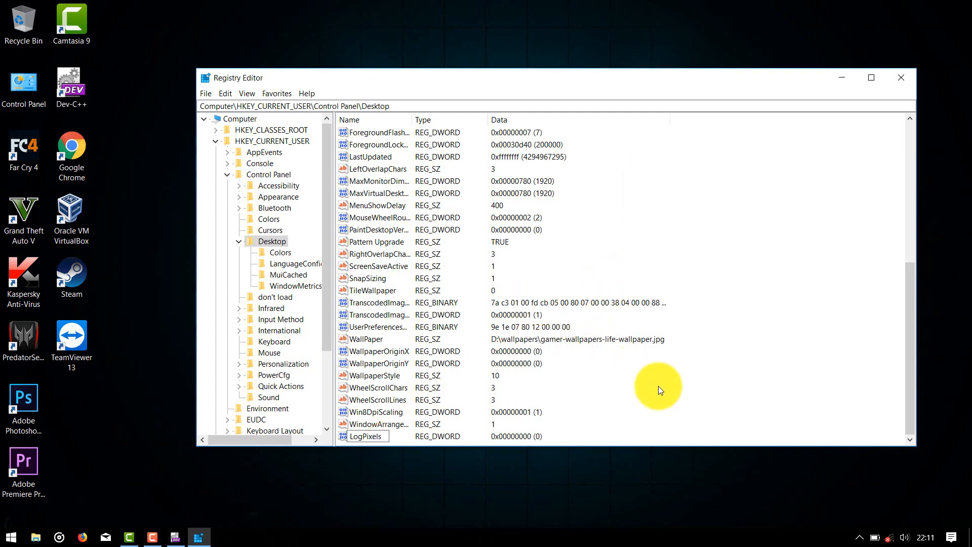
Set LogPixels to hexadecimal 78 (120) and close Registry Editor.
right_click(365, 436)
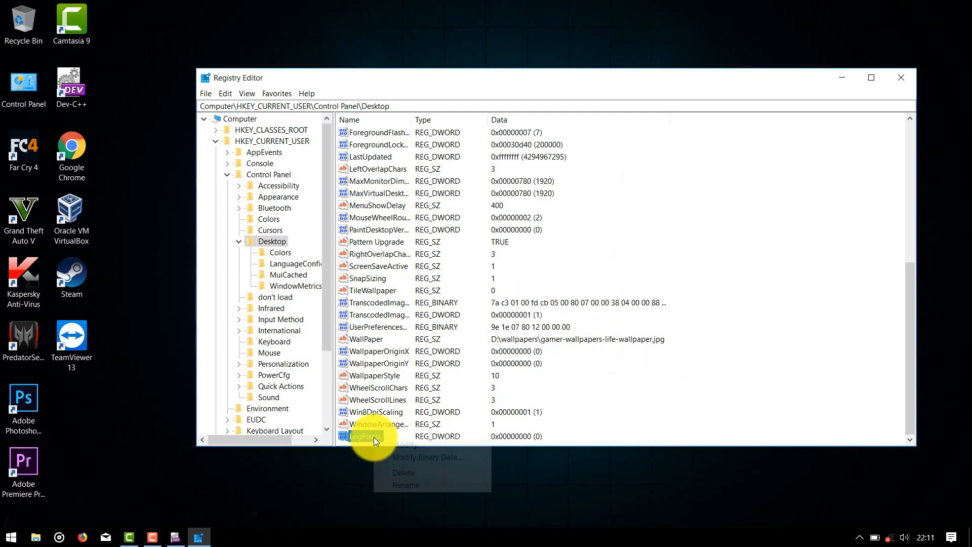
left_click(403, 445)
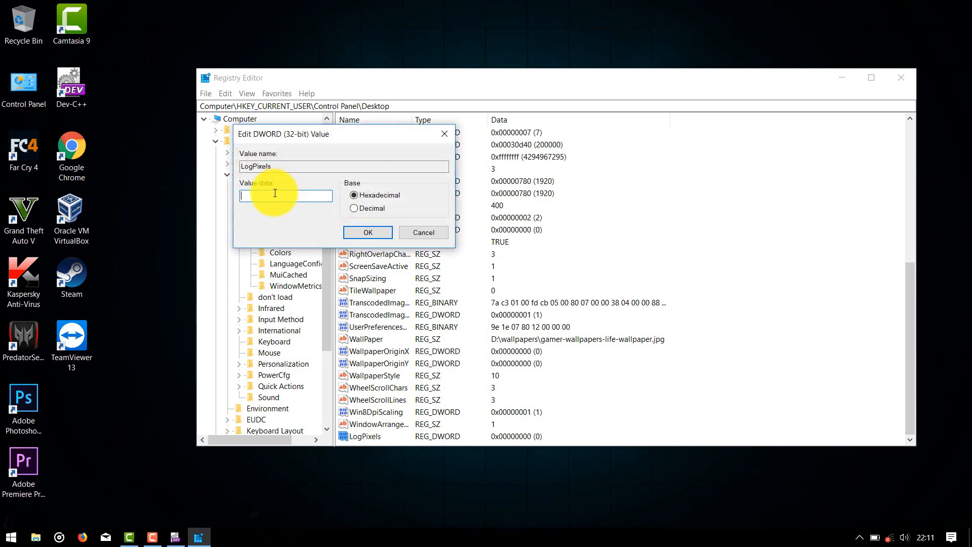
type("78")
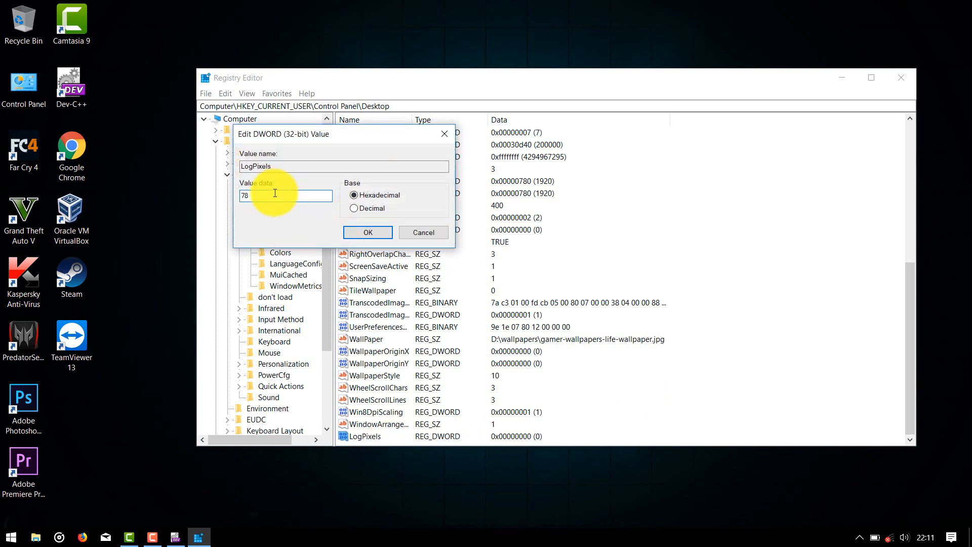
left_click(367, 232)
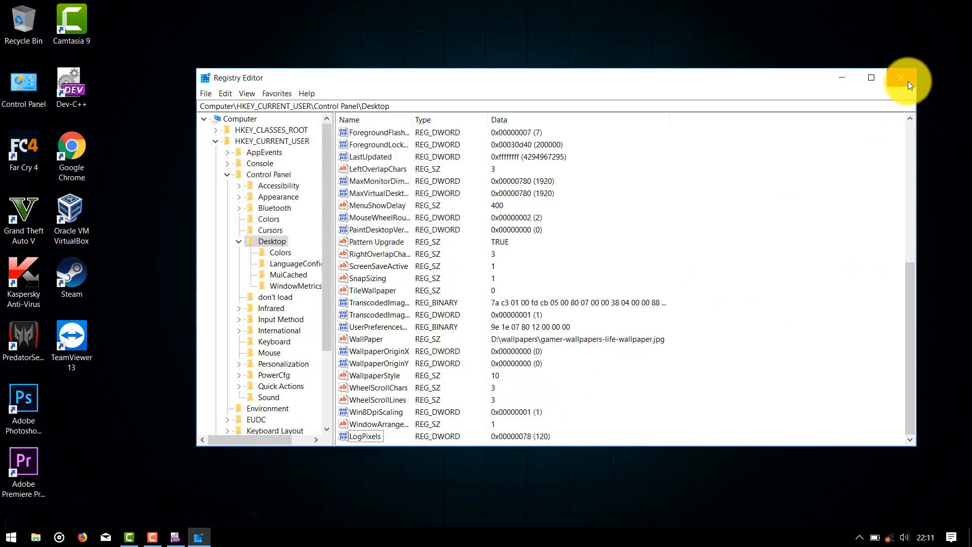
left_click(908, 77)
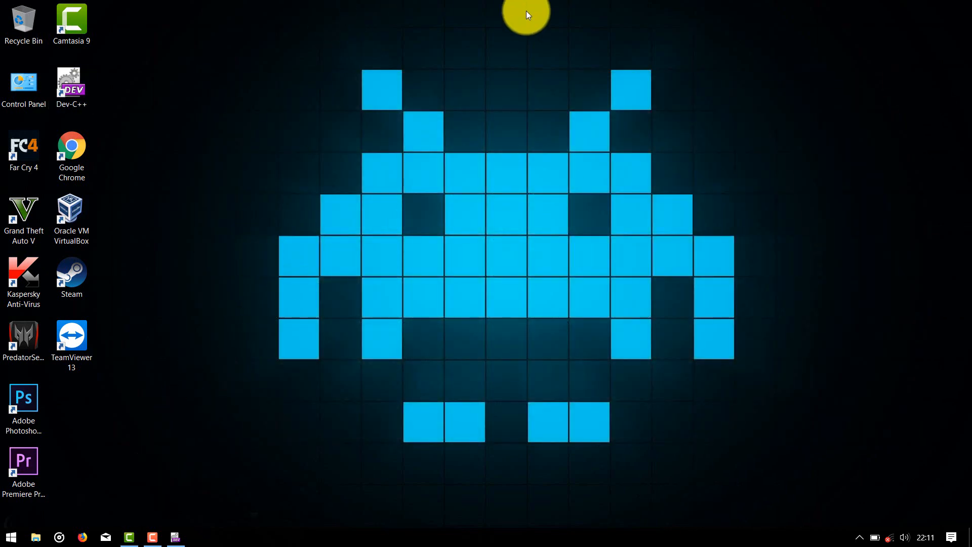
mouse_move(396, 19)
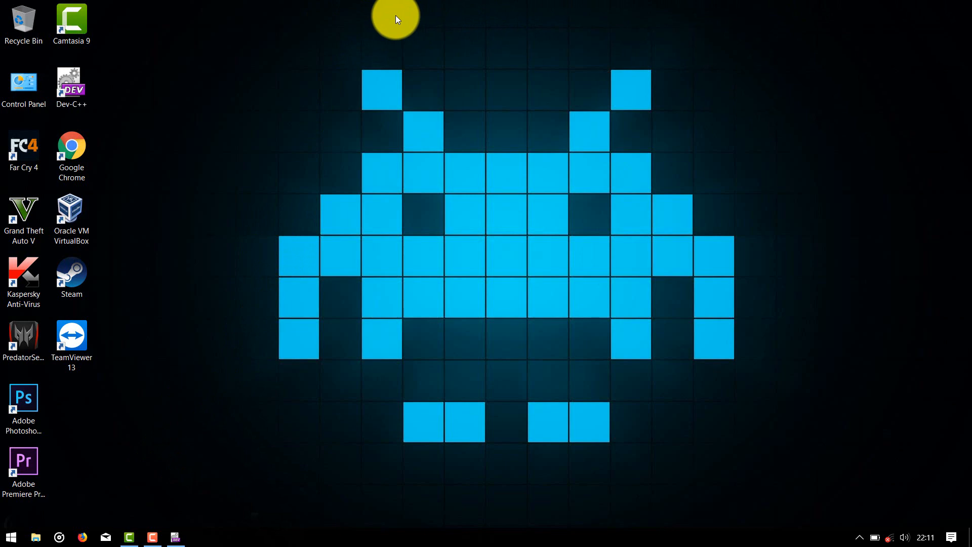
mouse_move(100, 397)
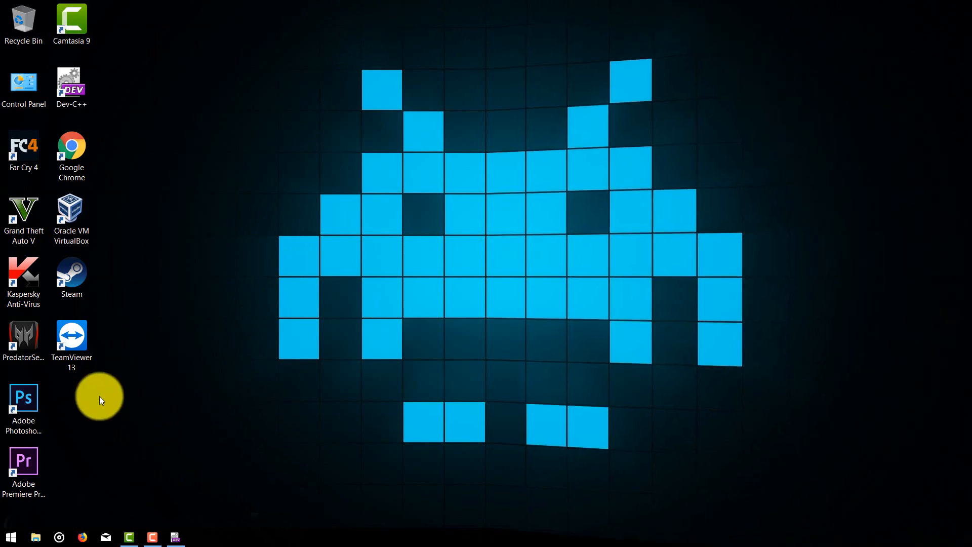